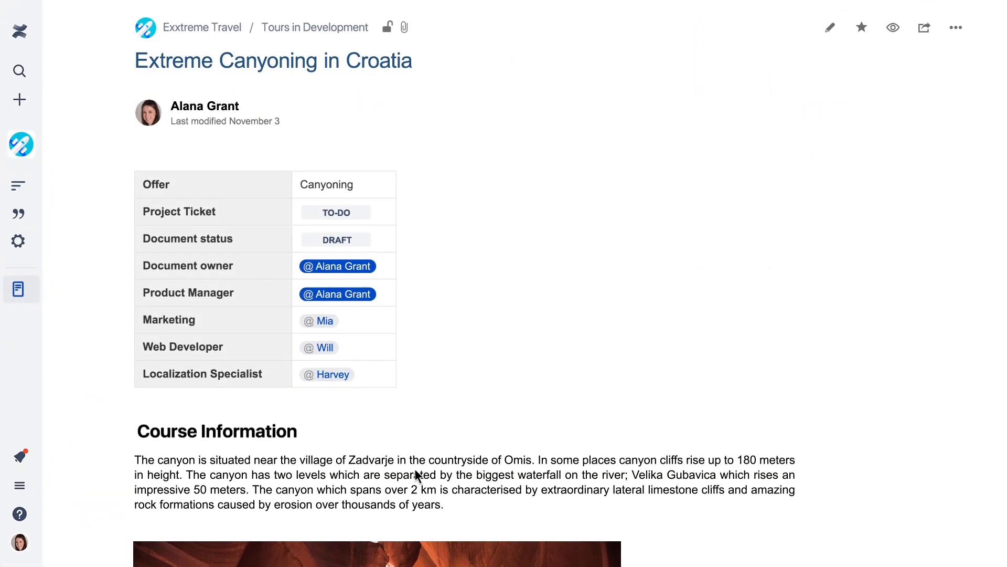
mouse_move(19, 147)
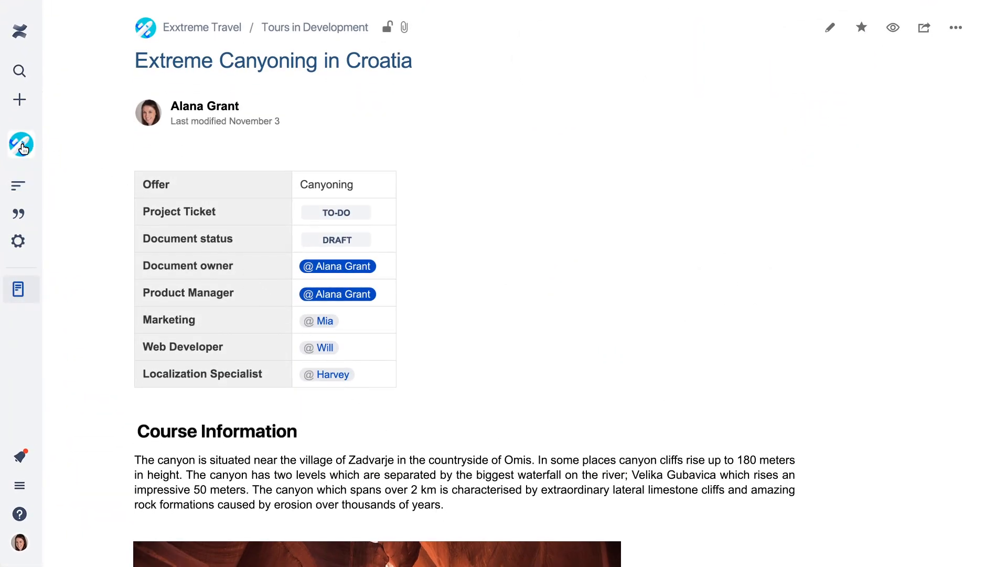
Step: Show the list of recent spaces from the left sidebar
left_click(21, 144)
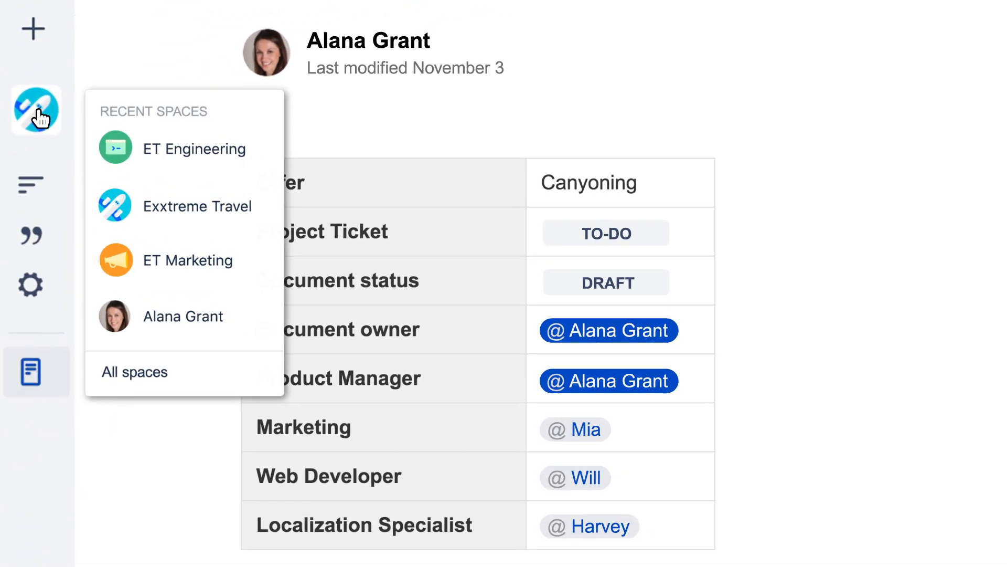
mouse_move(143, 142)
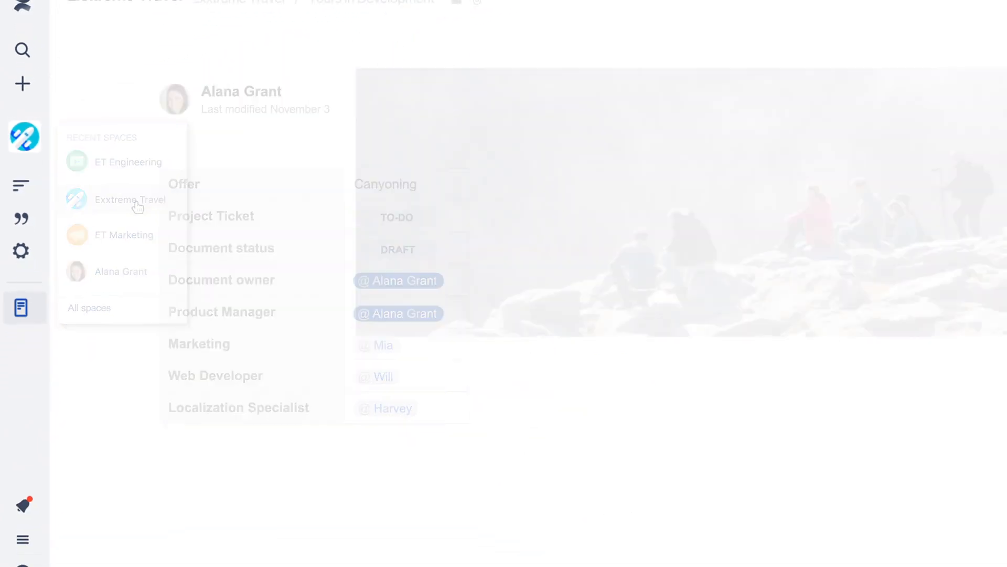
Step: Go to the Exxtreme Travel space and open Rock Climbing in Colorado under Tours in Development
left_click(130, 199)
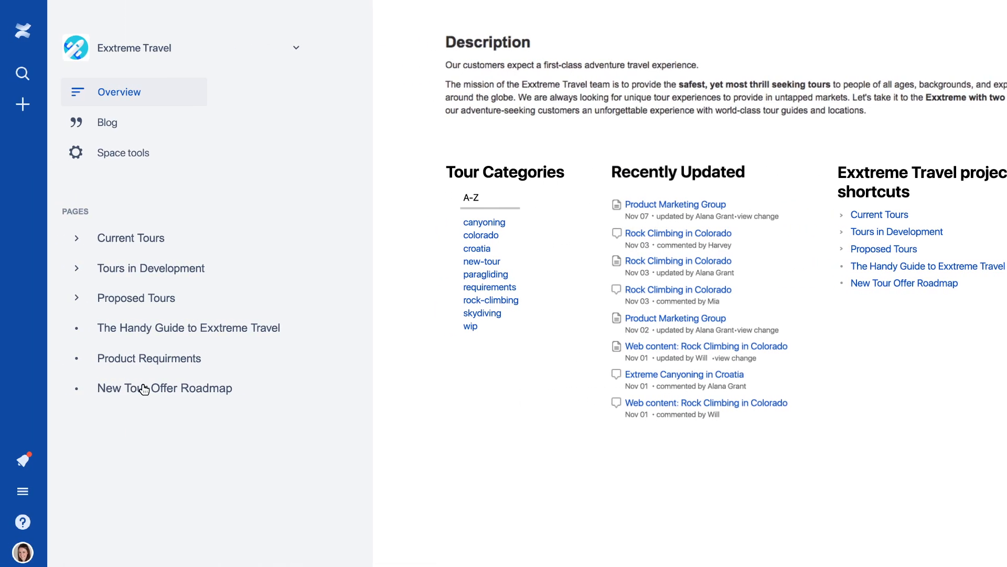
mouse_move(161, 363)
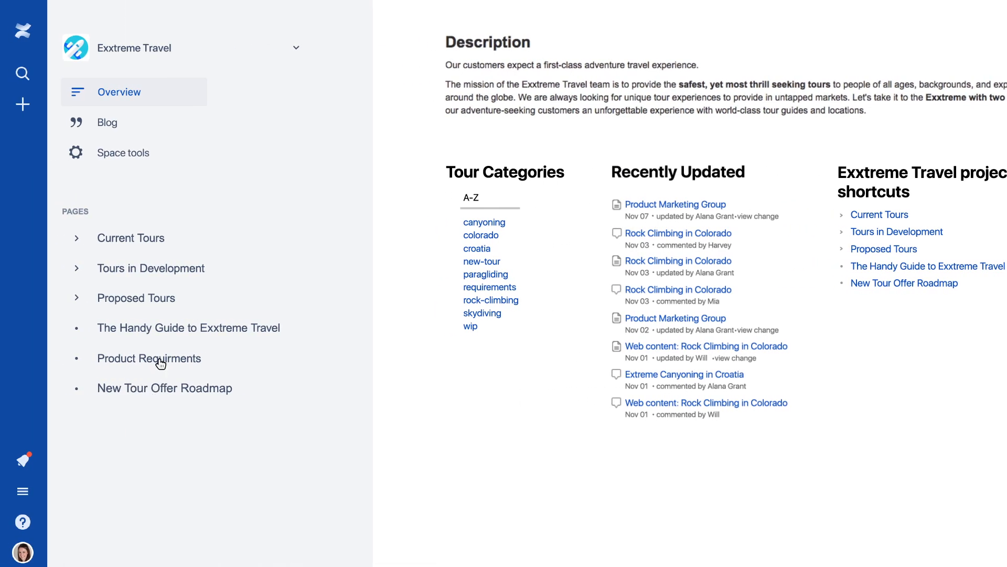
left_click(77, 269)
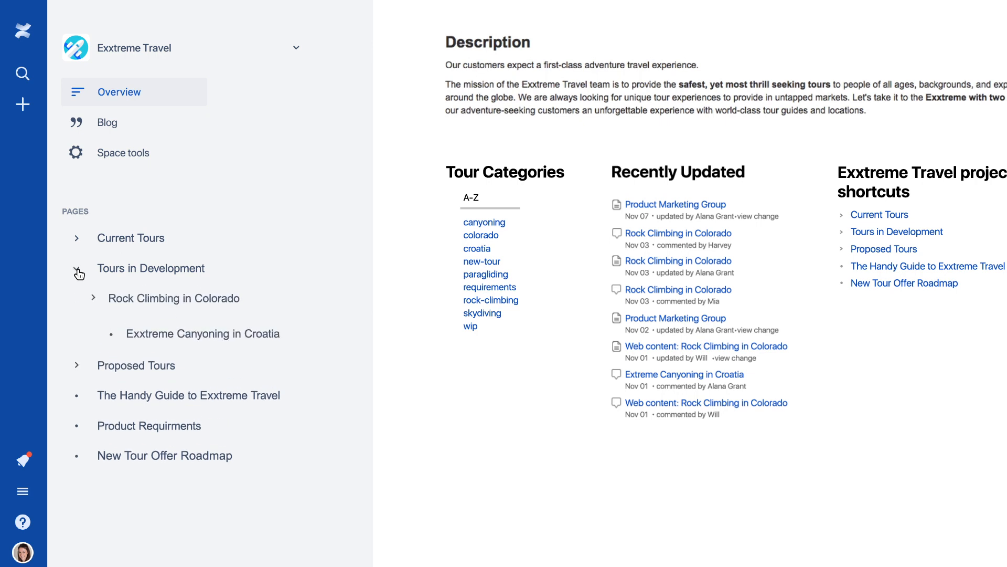
left_click(92, 298)
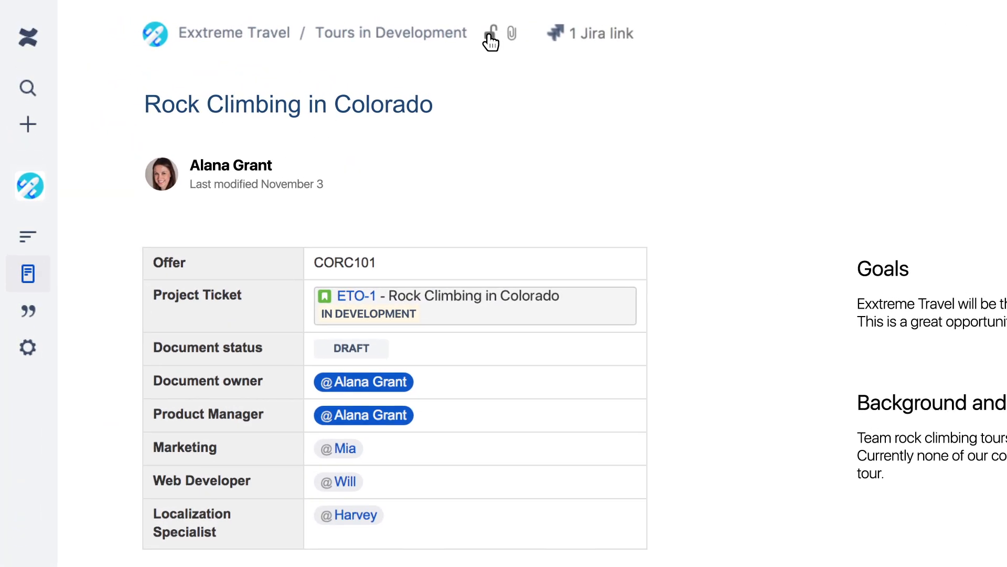
Step: Restrict who can view or edit the Rock Climbing in Colorado page via the padlock
left_click(489, 30)
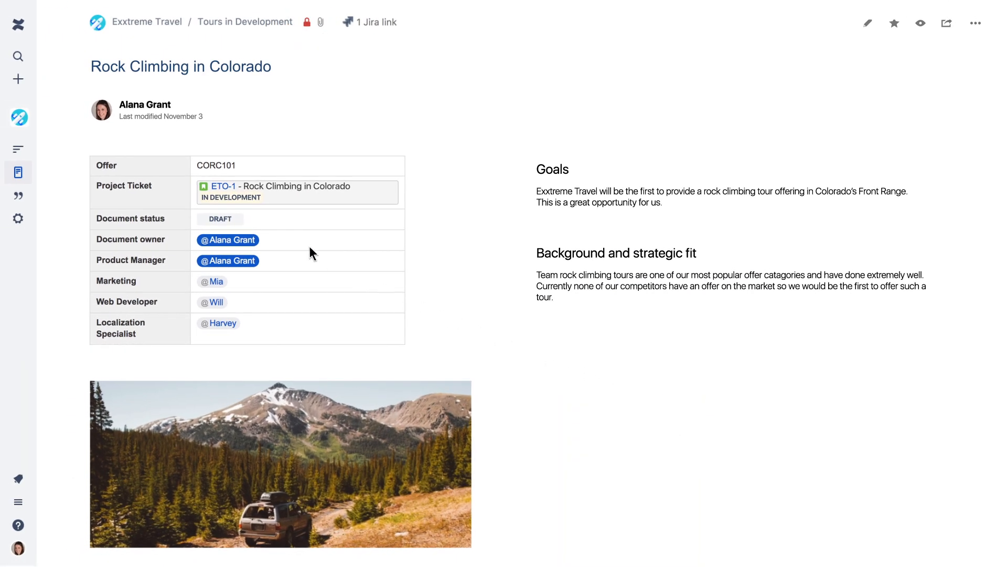
Step: Search for 'Climb Tour', limit results to Blog Posts, and open Great American Eclipse II
left_click(18, 56)
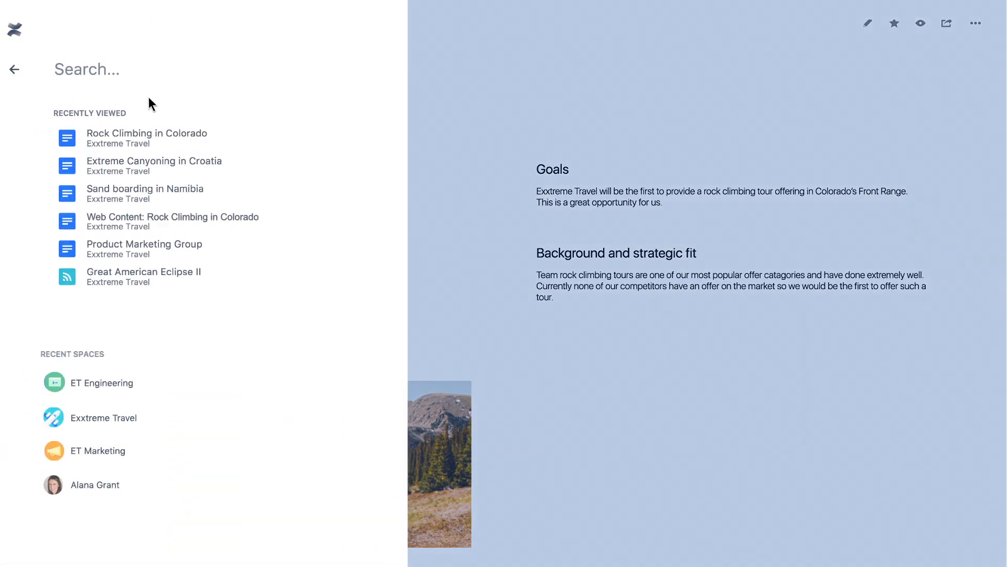
type("Climb Tour")
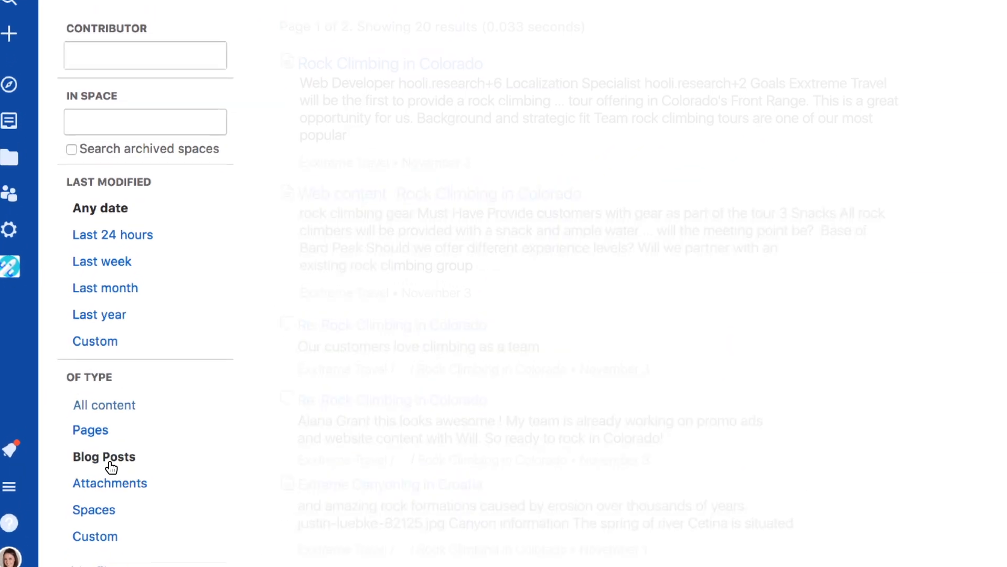
left_click(104, 456)
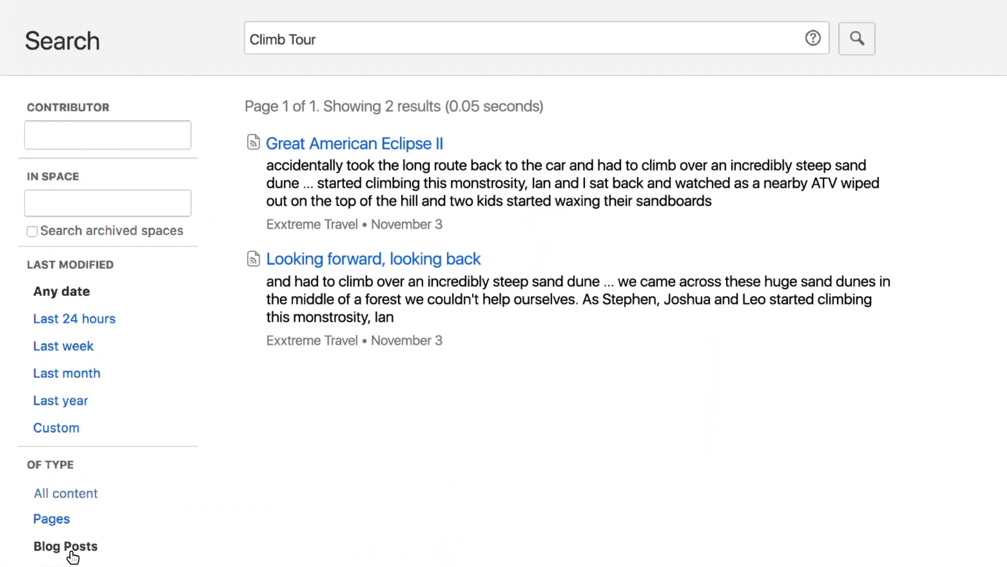
mouse_move(377, 152)
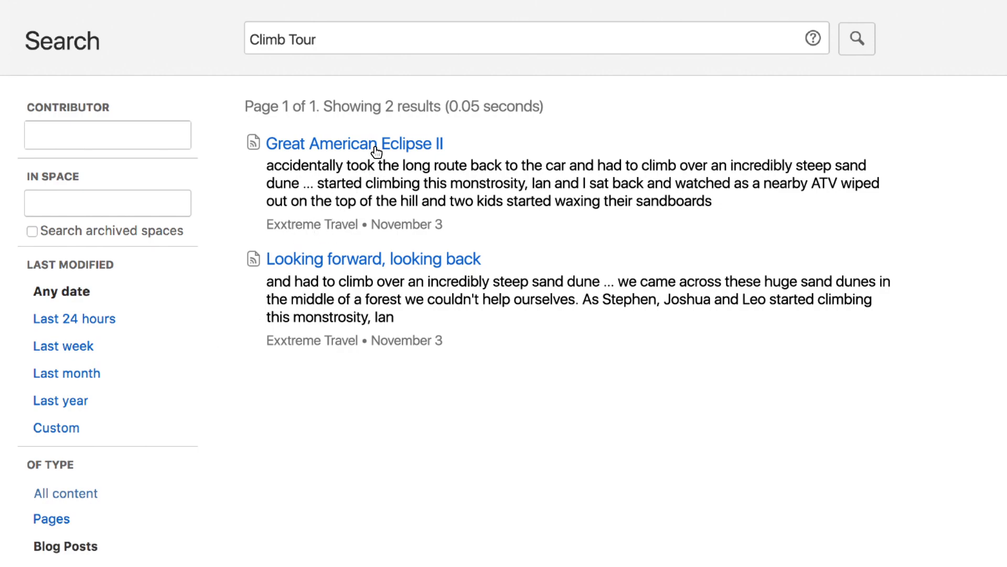
left_click(355, 143)
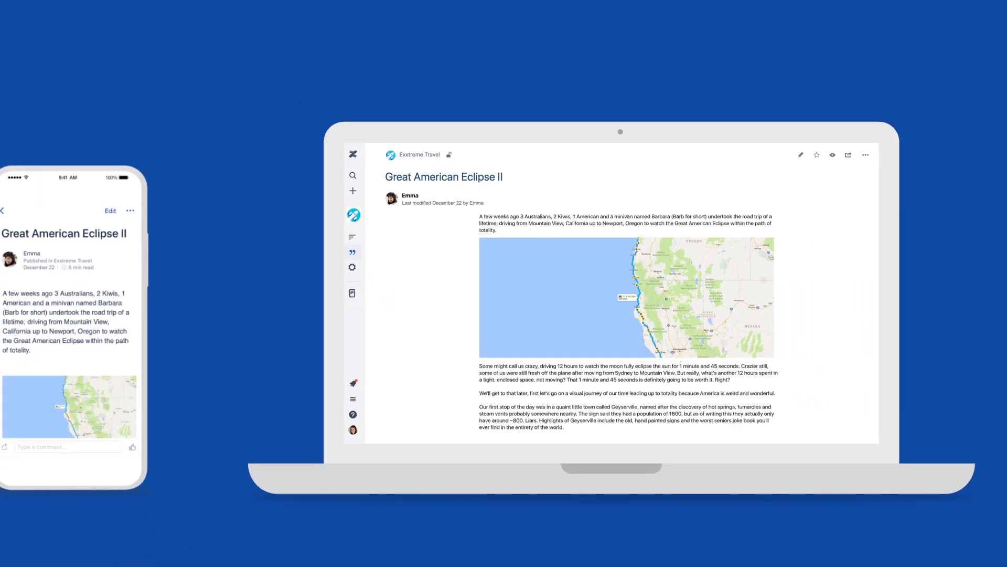